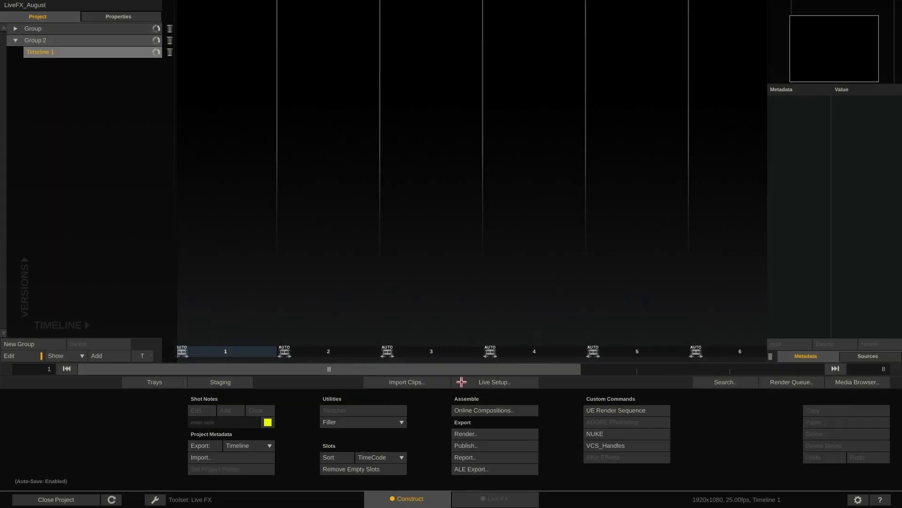
Create a green screen with Unreal background composition fed by Live Capture channel 2.
click(493, 381)
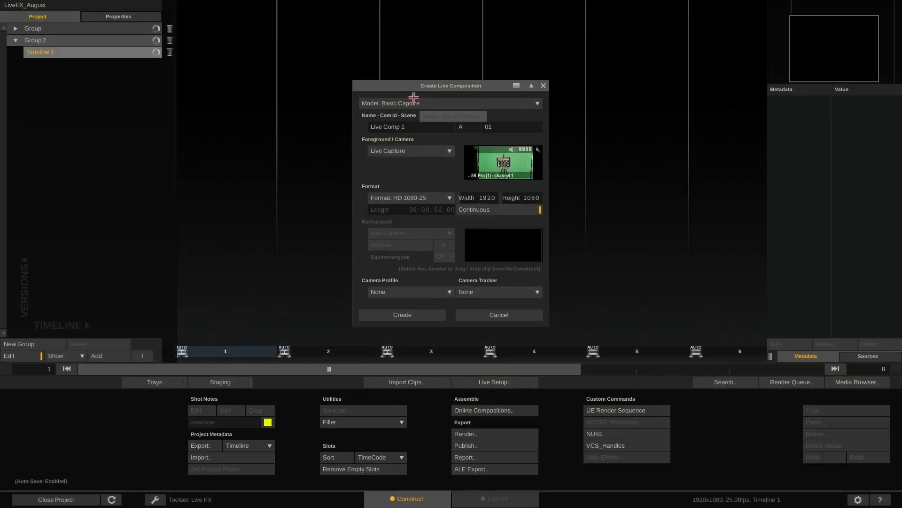
click(451, 103)
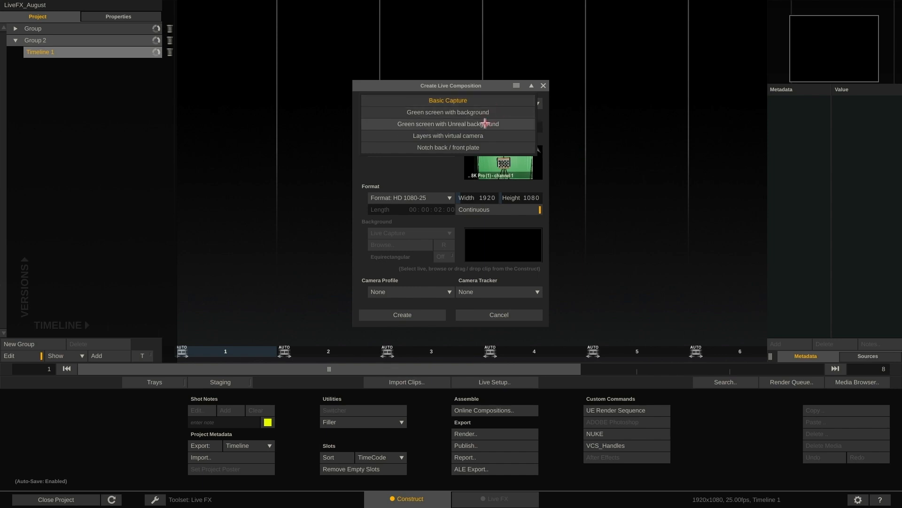
click(448, 124)
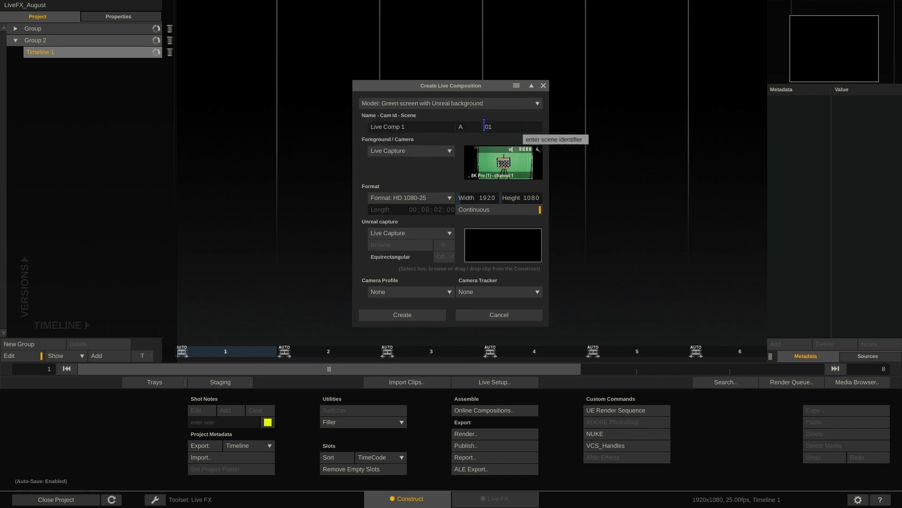
click(410, 233)
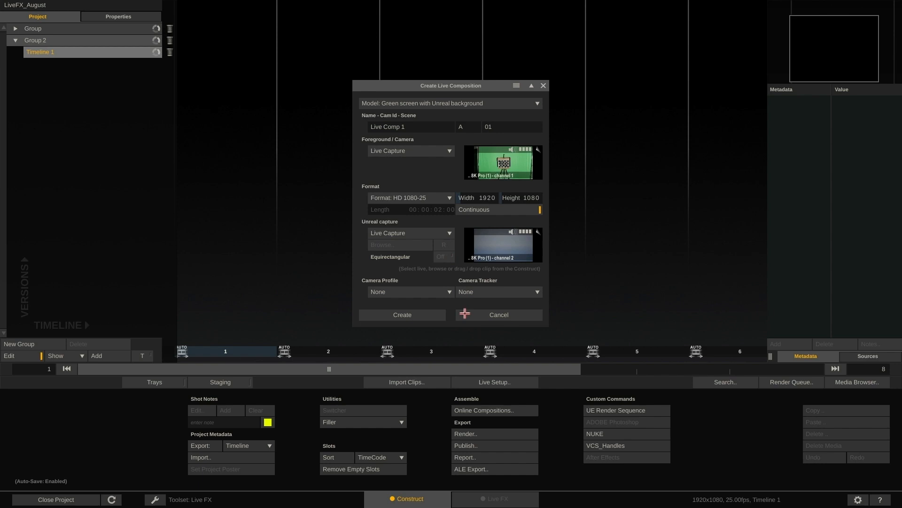
click(410, 292)
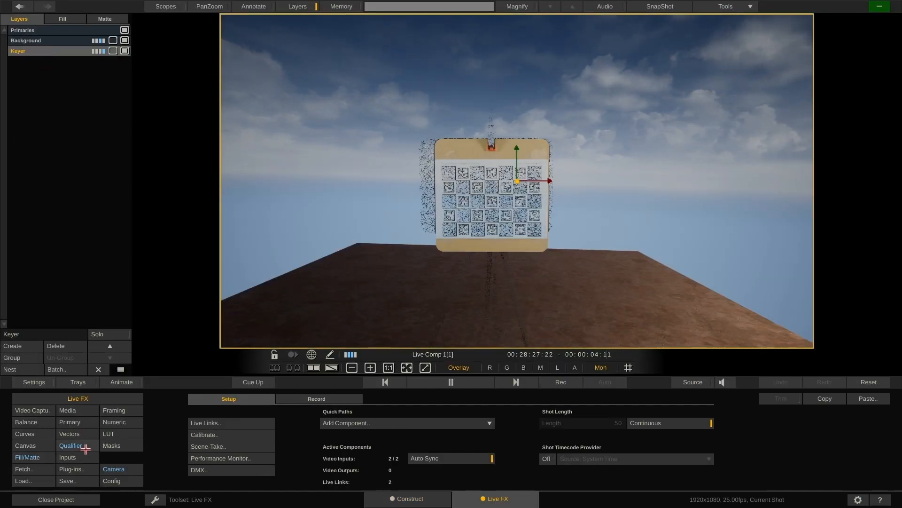
click(70, 445)
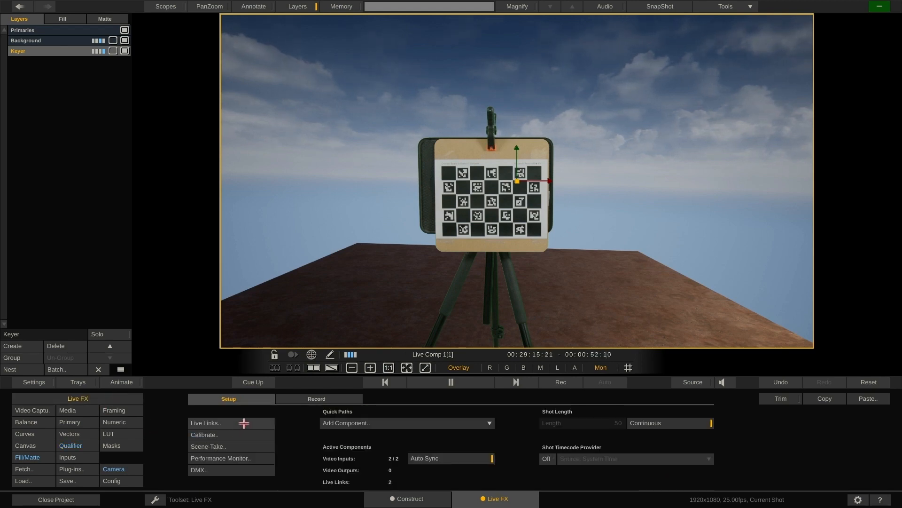
View the Unreal Live Link's IP and port, then open its plugin download page.
click(205, 422)
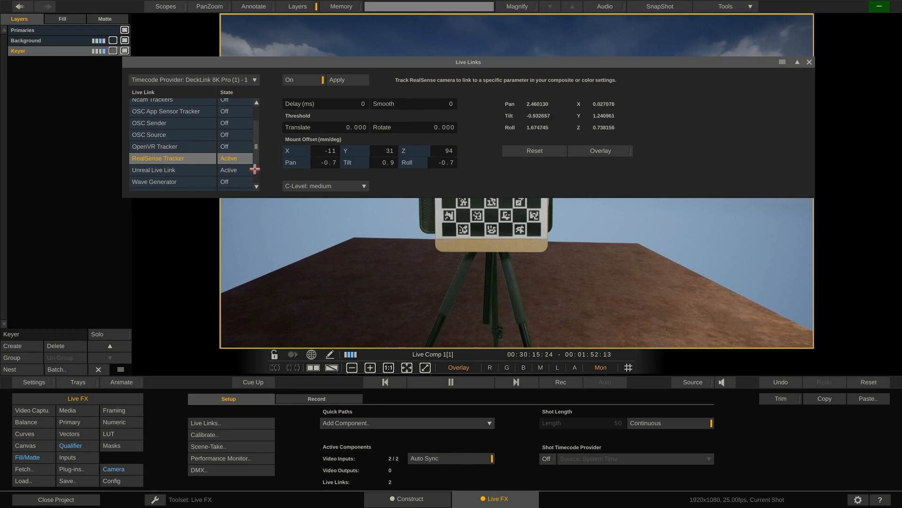
click(154, 169)
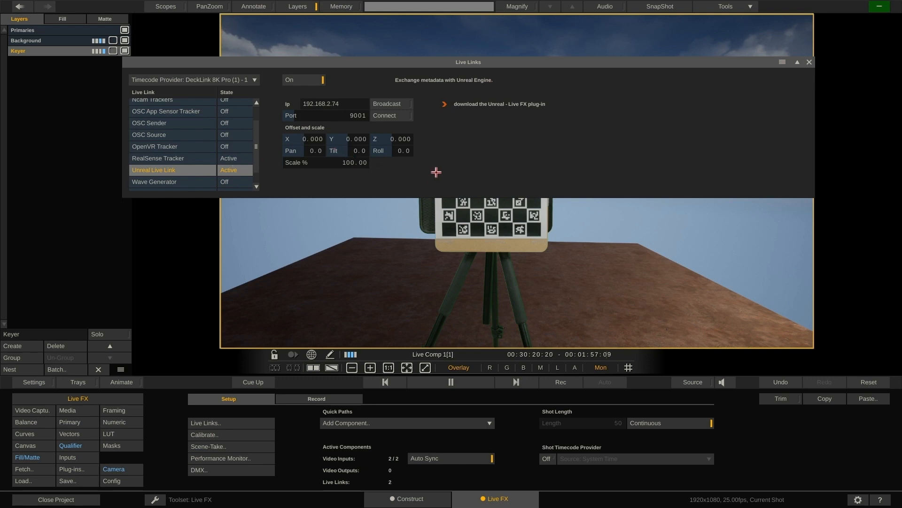
click(333, 103)
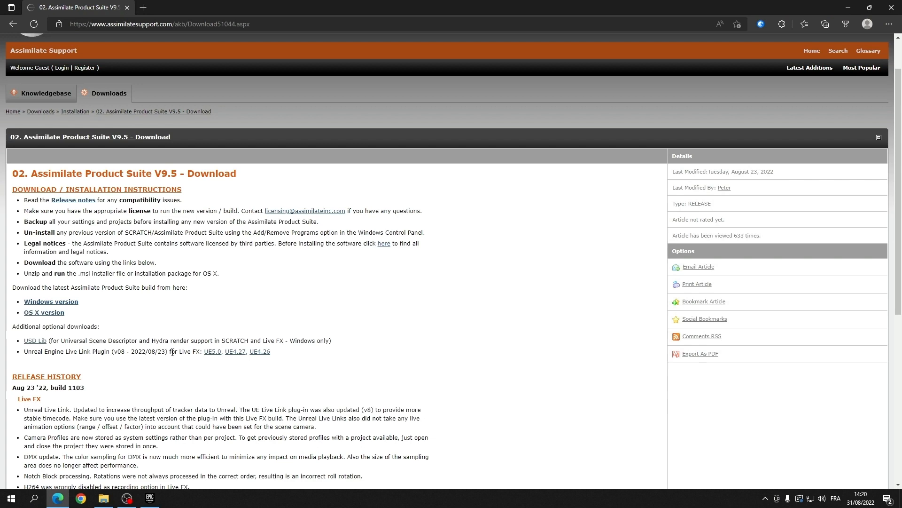
Download the UE5.0 Unreal Engine Live Link Plugin for Live FX.
click(212, 351)
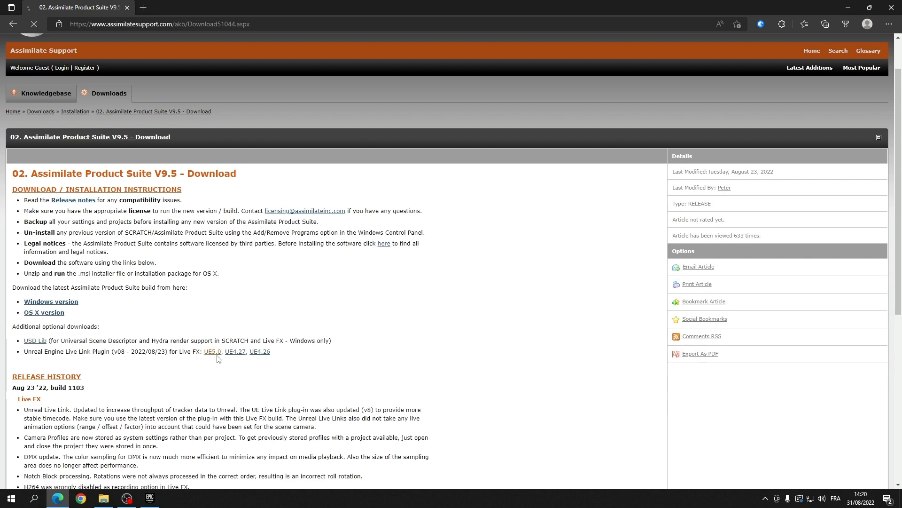
click(212, 351)
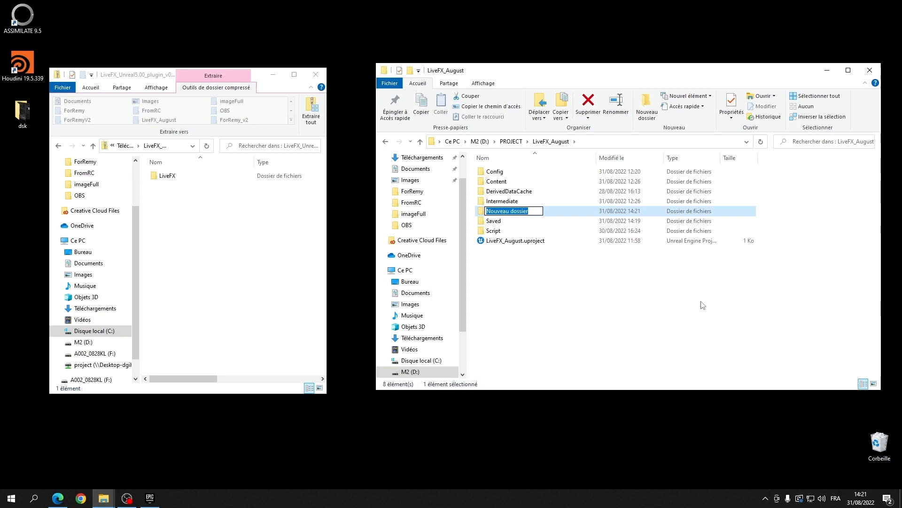
Name the new LiveFX_August project folder 'Plugins' and open it.
text(Plugins)
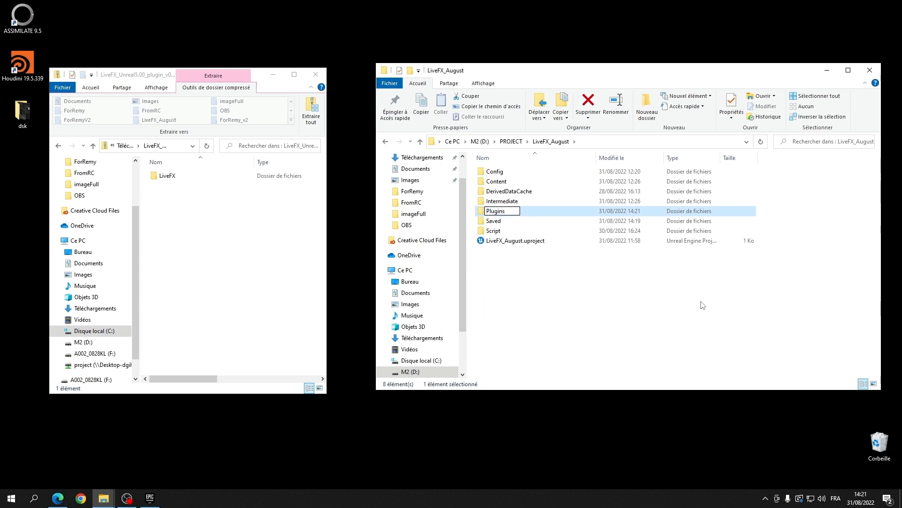
double_click(496, 211)
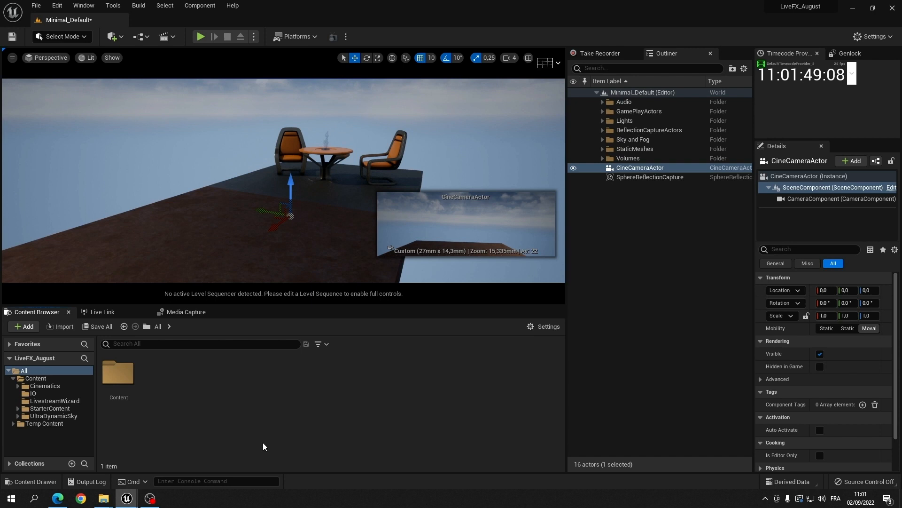
Add a LiveFX LiveLink source on 0.0.0.0:9001 and select the LiveFX - Camera subject.
click(103, 311)
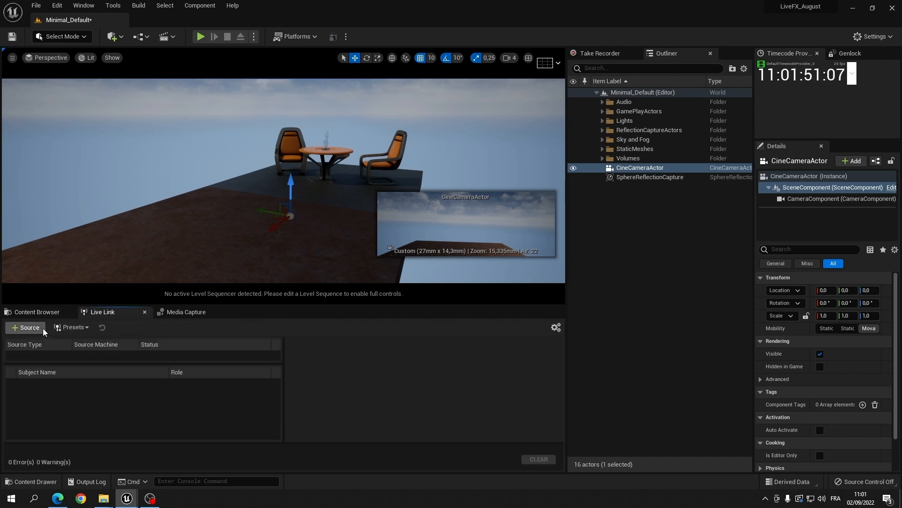
click(25, 327)
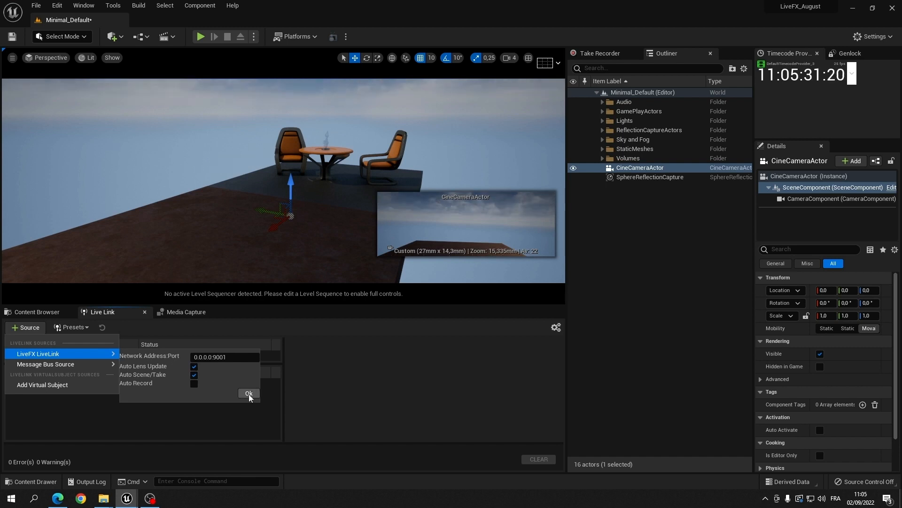
click(248, 393)
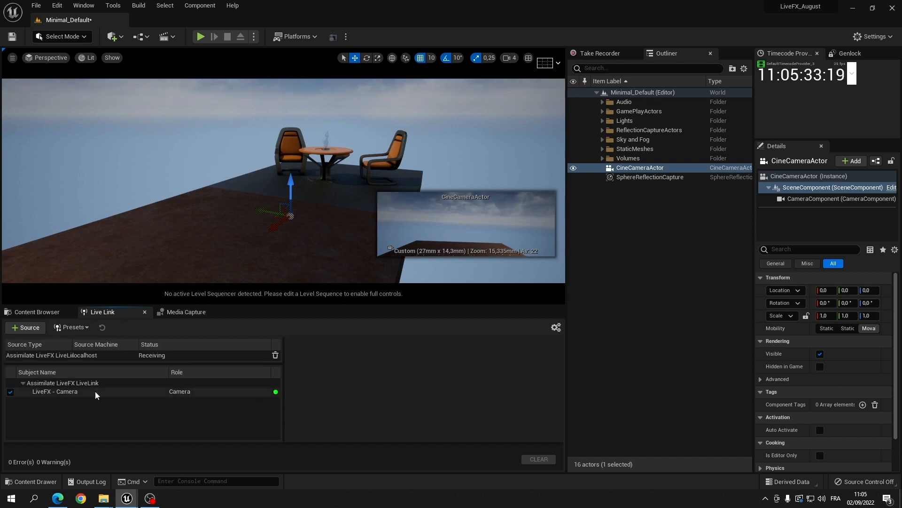
click(54, 391)
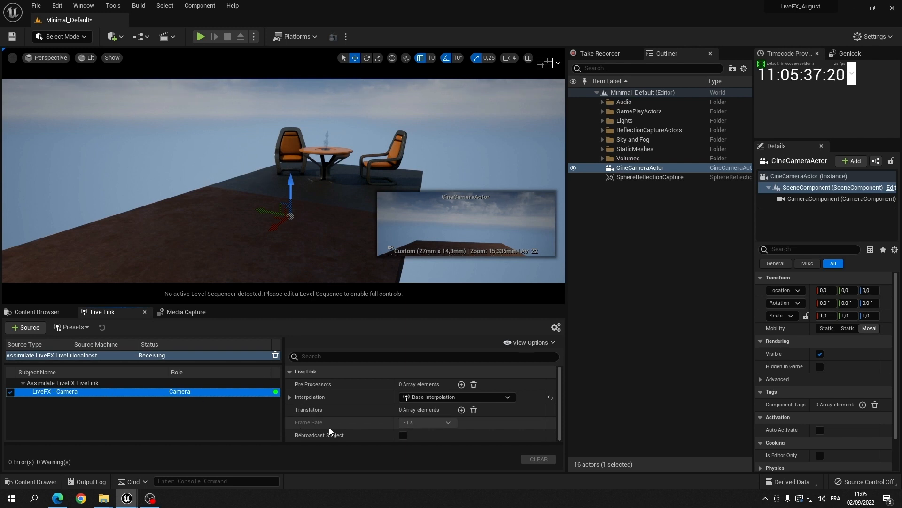
mouse_move(854, 160)
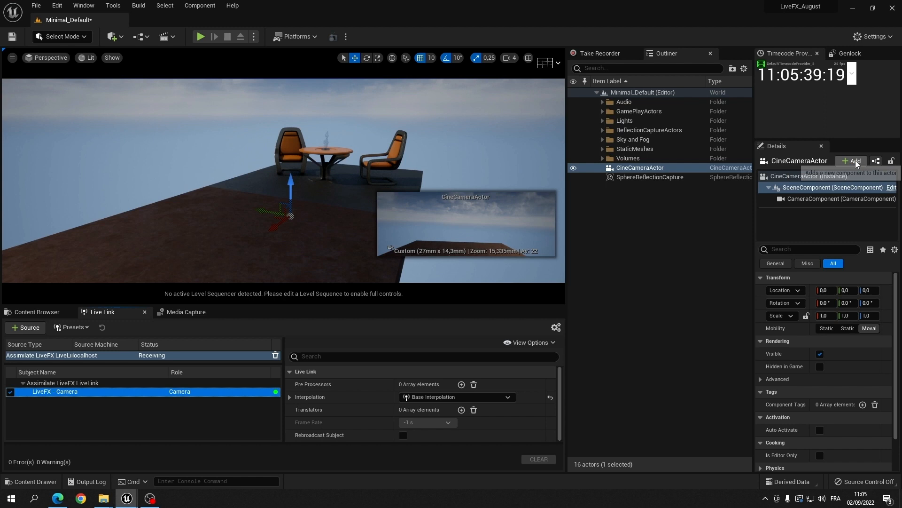
Add a LiveLinkComponentController to CineCameraActor with LiveFX - Camera as its subject.
click(854, 161)
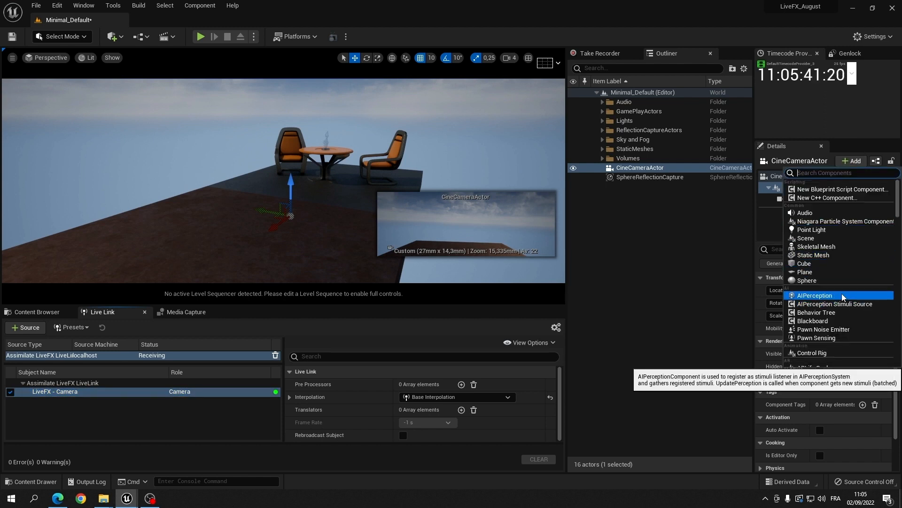
text(live)
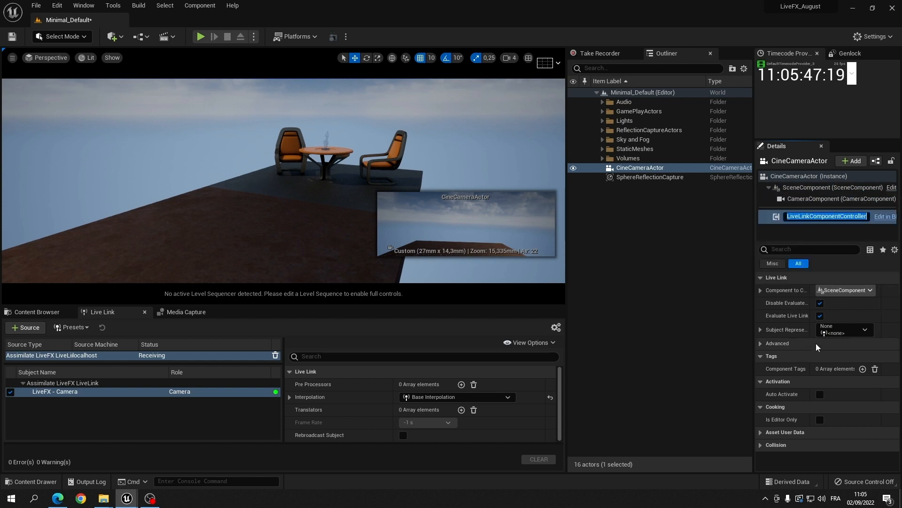
click(865, 329)
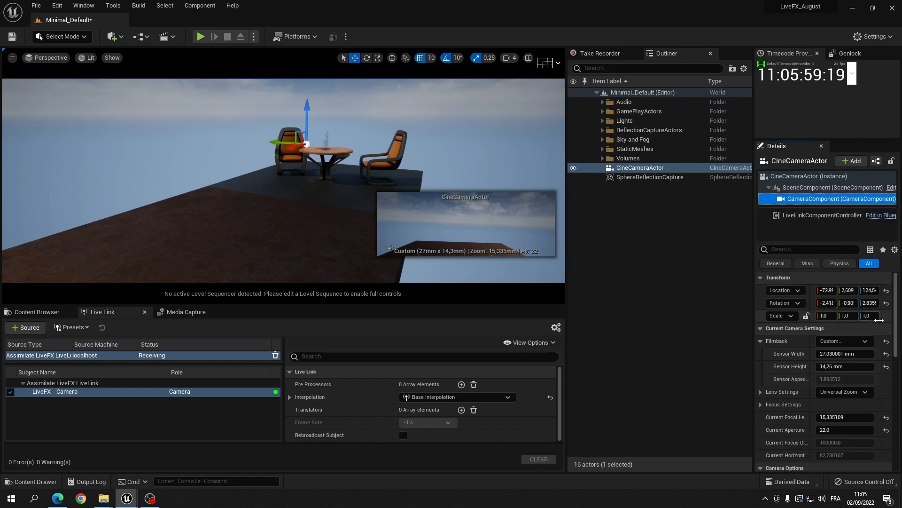
Create a LiveLinkTimecodeProvider-based Blueprint named LiveFX_TC in the IO folder.
click(35, 311)
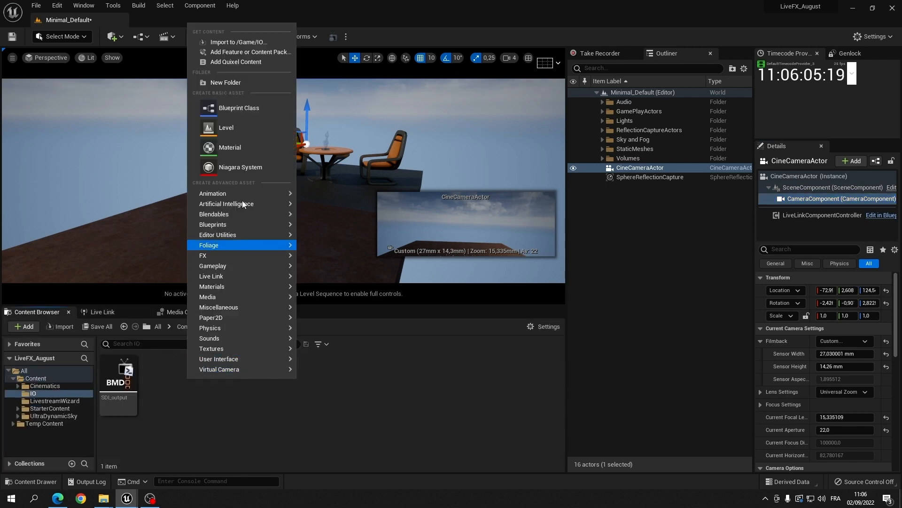
click(238, 108)
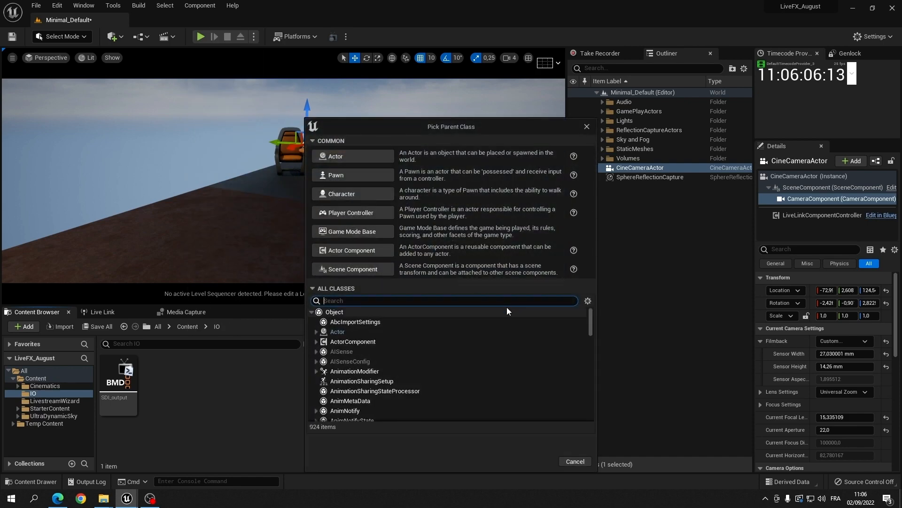
text(timecode)
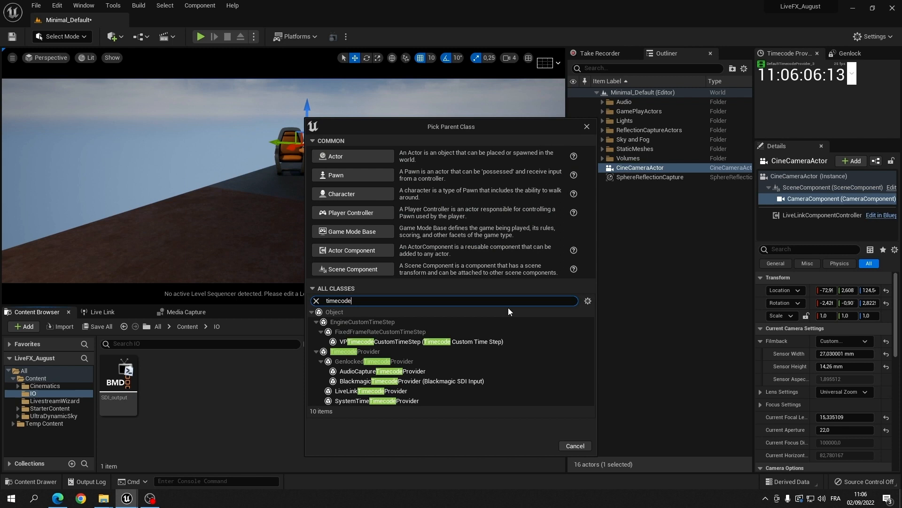
mouse_move(369, 391)
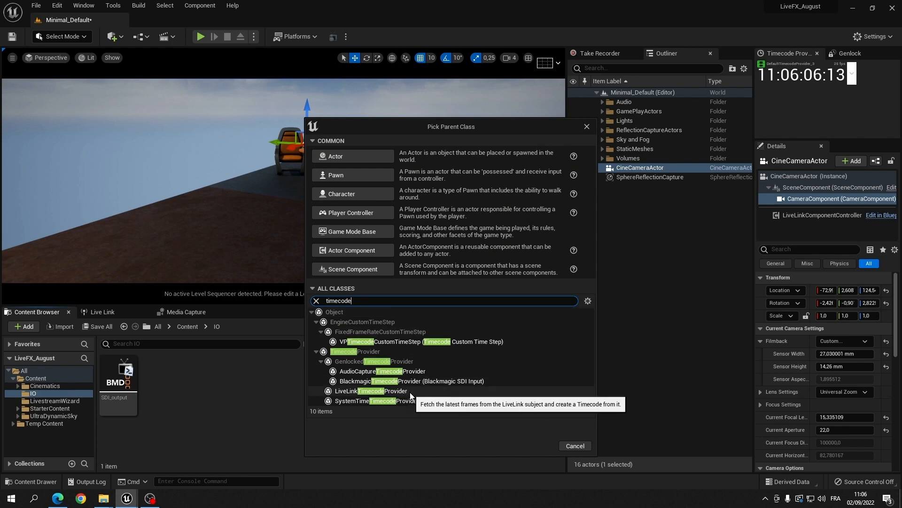
click(372, 390)
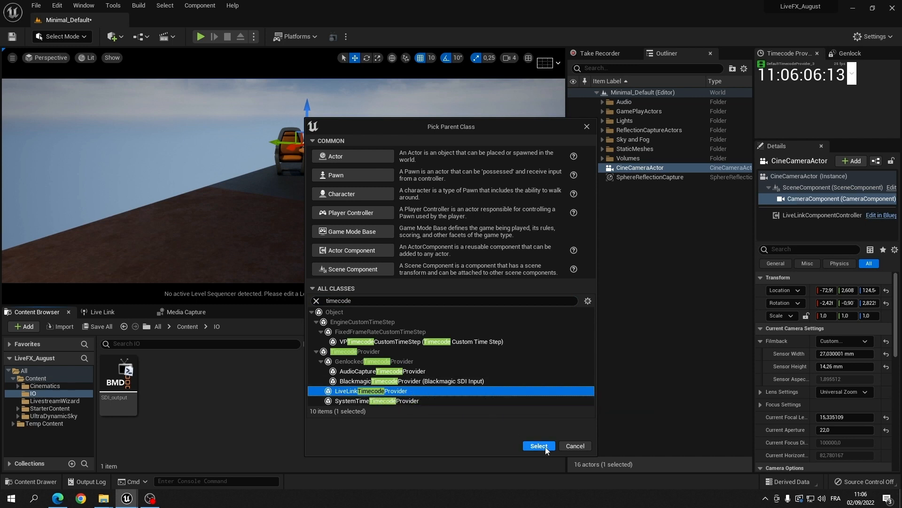
click(538, 445)
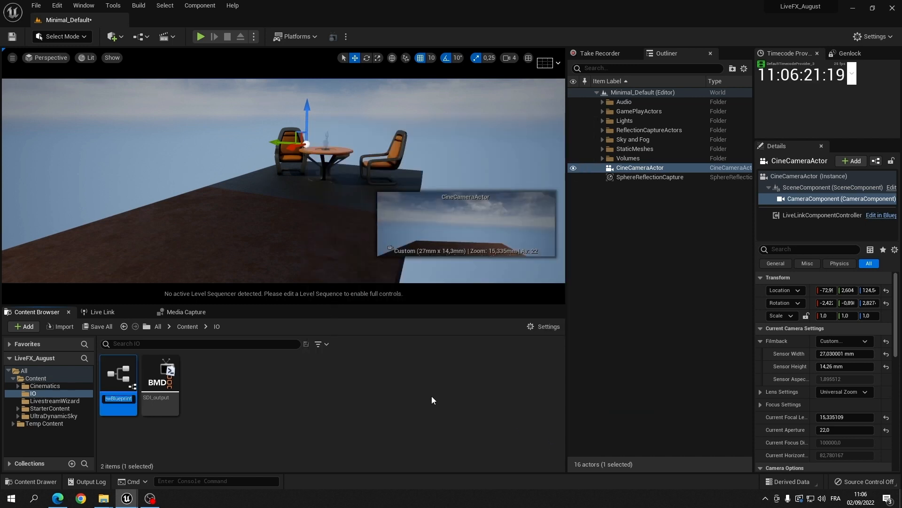
text(LiveFX_TC)
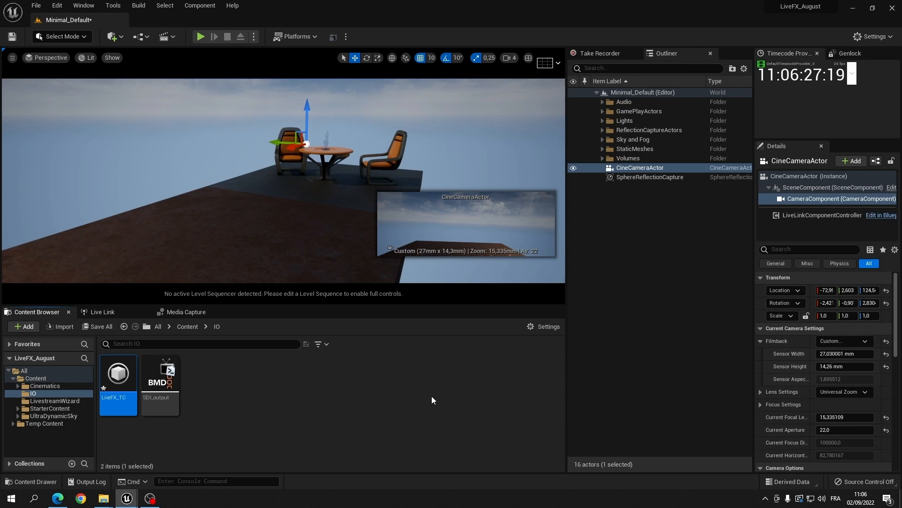
mouse_move(118, 372)
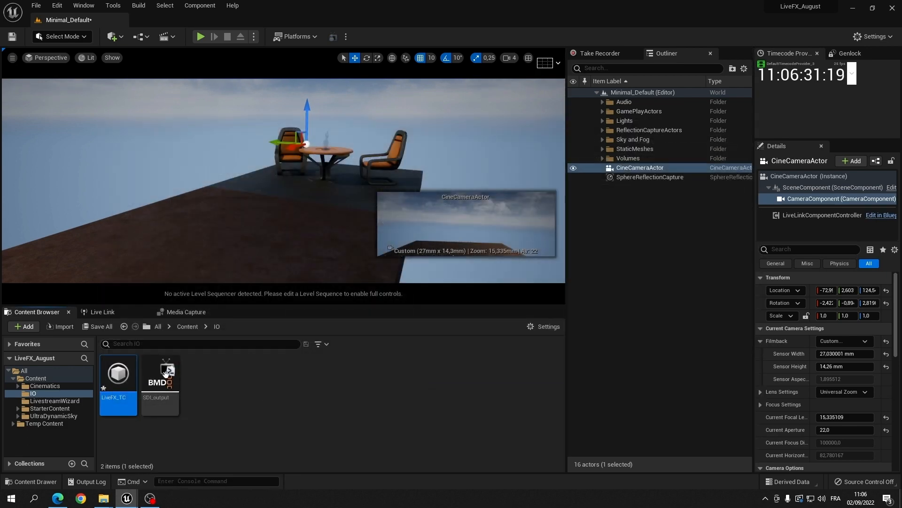
Set LiveFX_TC's Subject Key to Assimilate LiveFX LiveLink Camera, Evaluation to Nearest, and save.
double_click(118, 373)
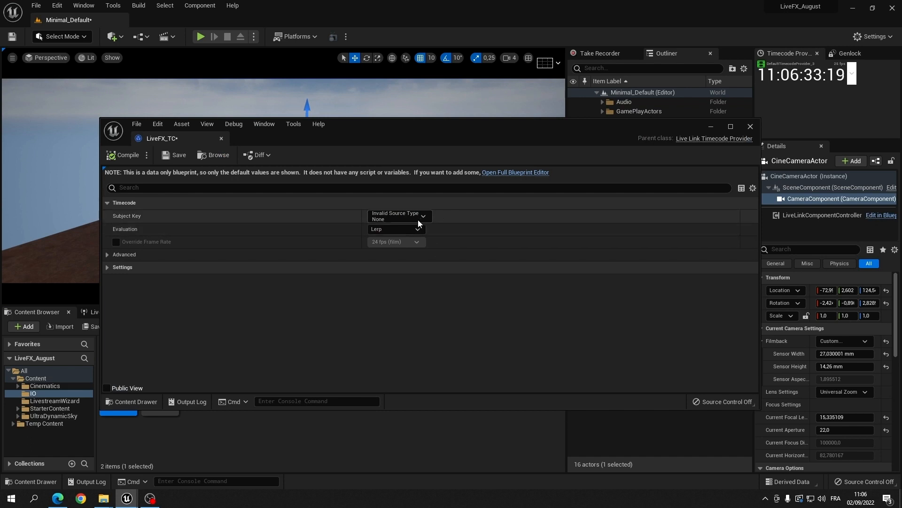
click(419, 216)
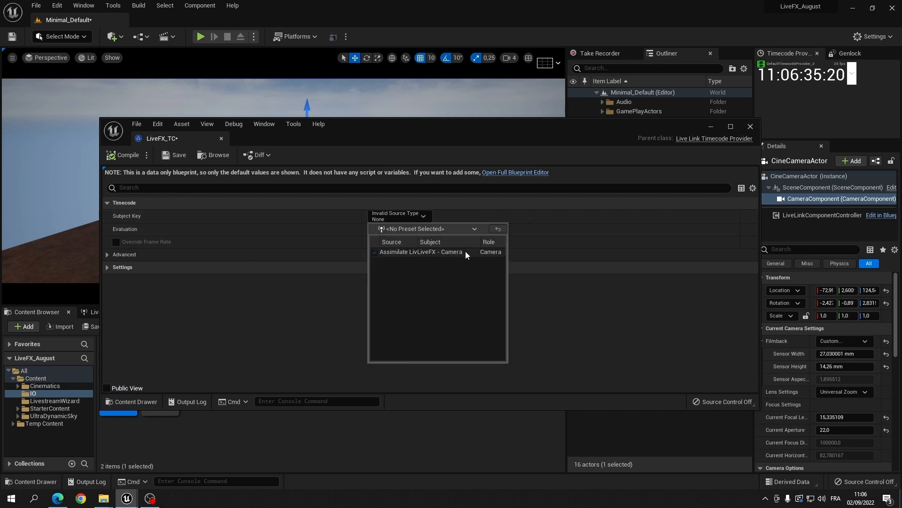
click(420, 252)
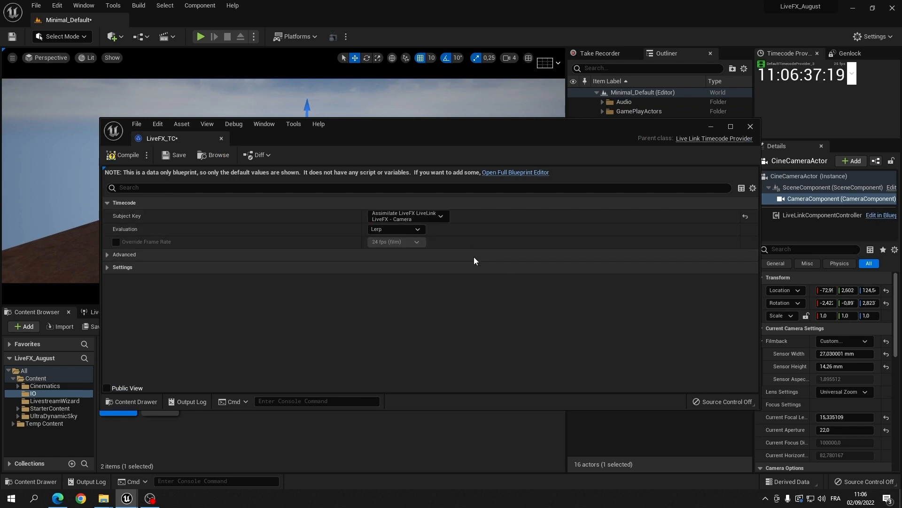
click(396, 229)
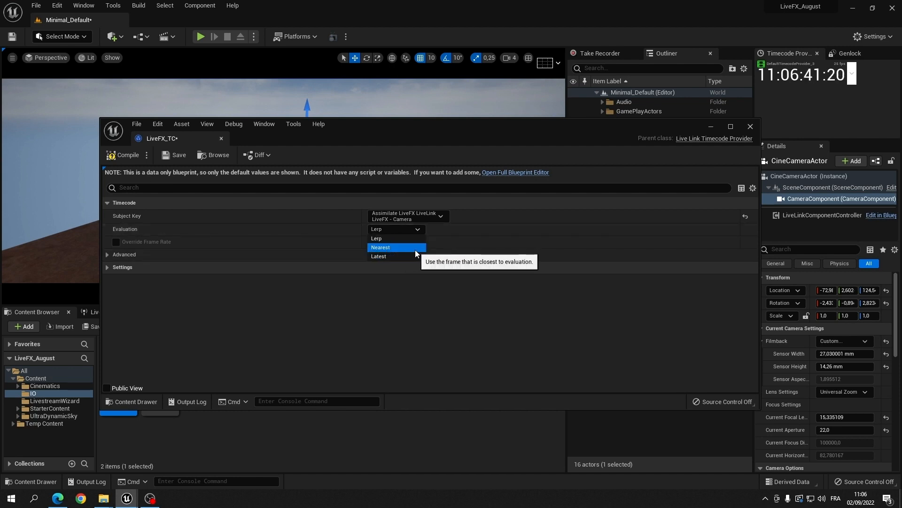
click(380, 247)
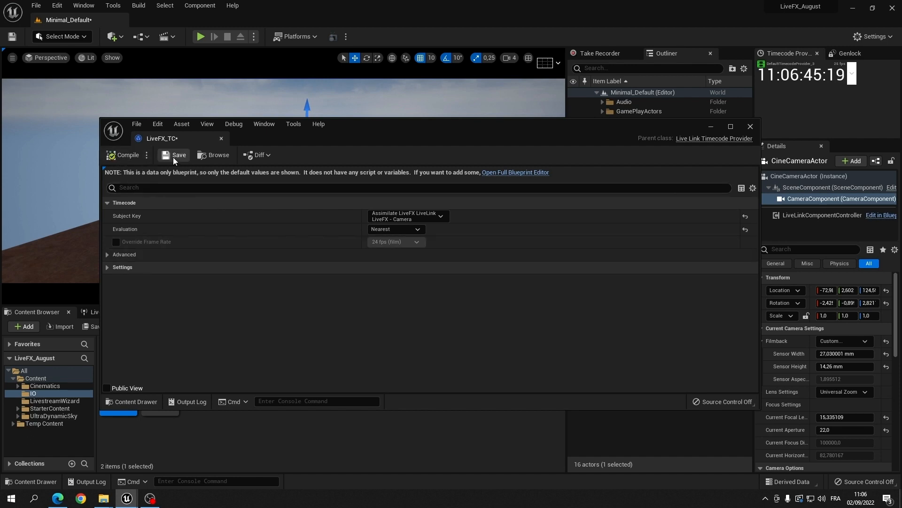
click(174, 154)
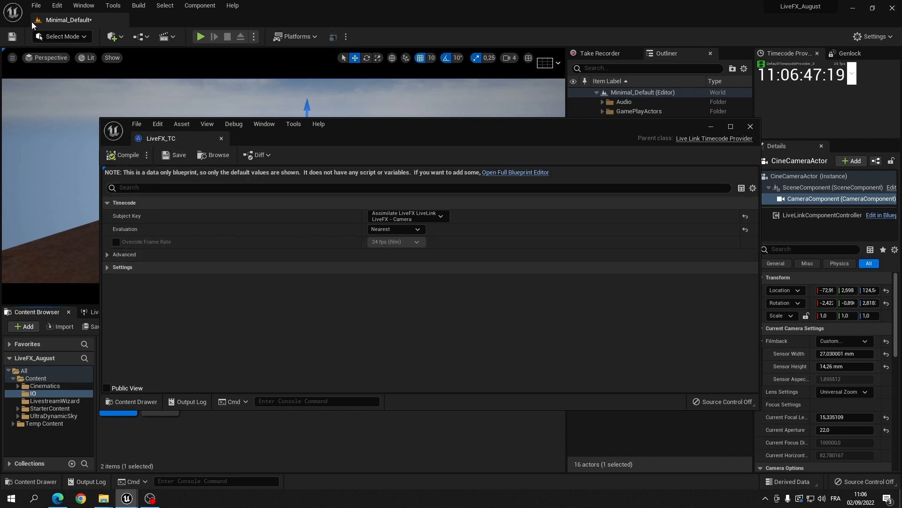
Set Engine General Settings Timecode Provider to LiveFX_TC in Project Settings.
click(57, 6)
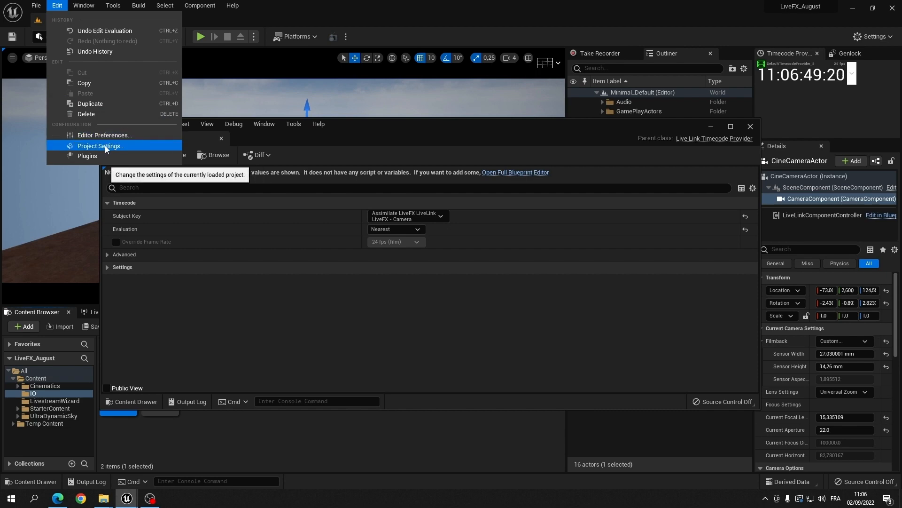
click(100, 146)
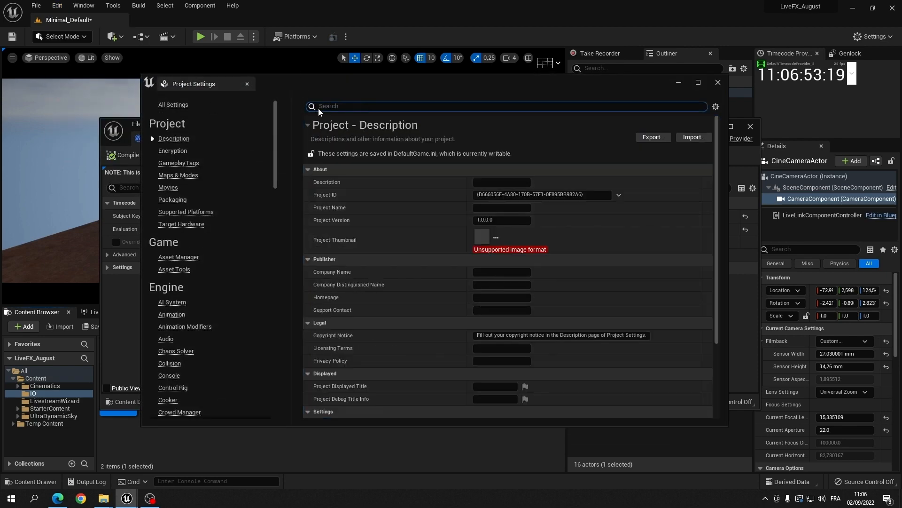
text(timecode)
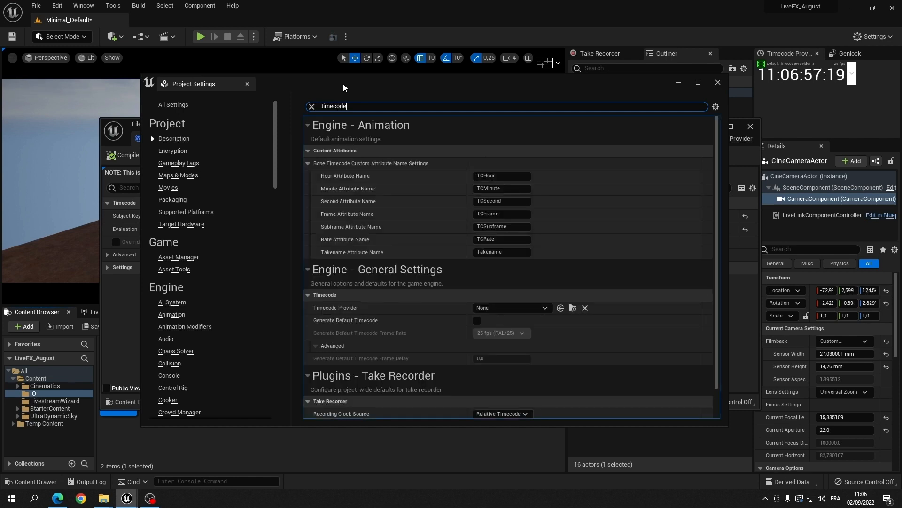
click(511, 307)
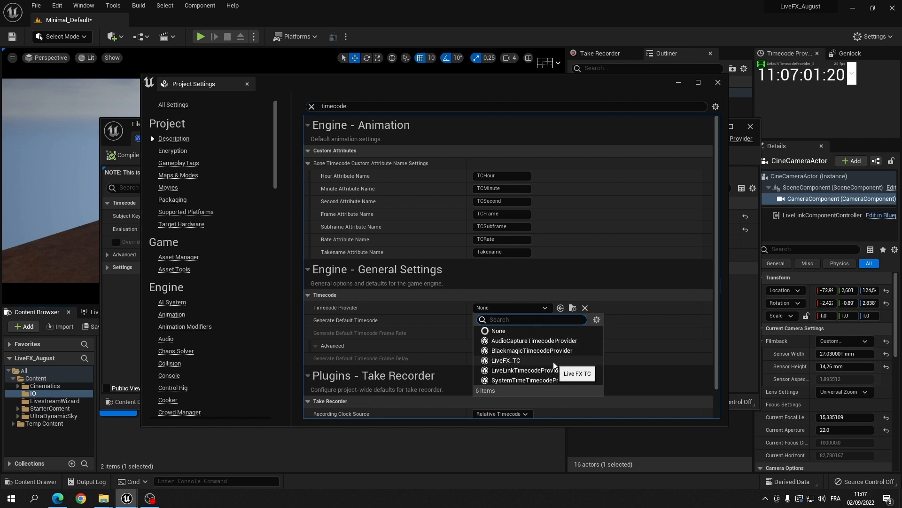
click(505, 360)
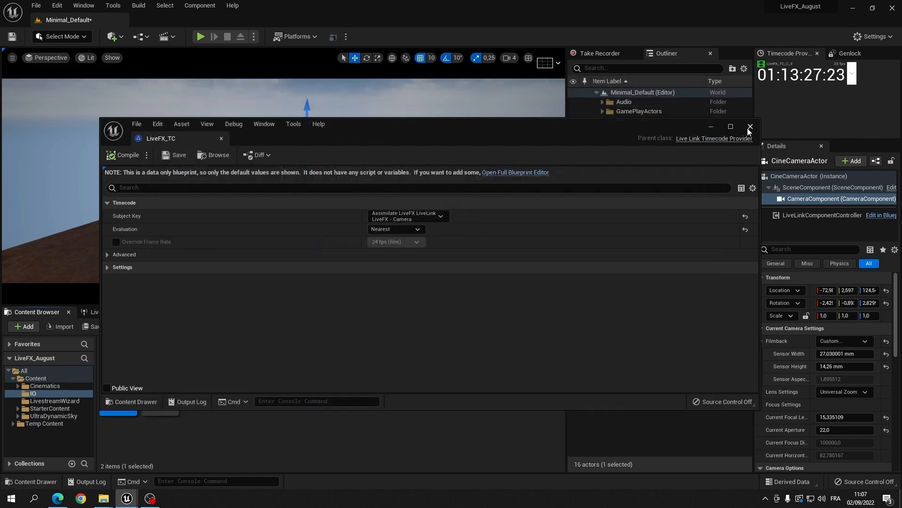
Close the LiveFX_TC blueprint and start Media Capture of the viewport through SDI_output.
click(750, 127)
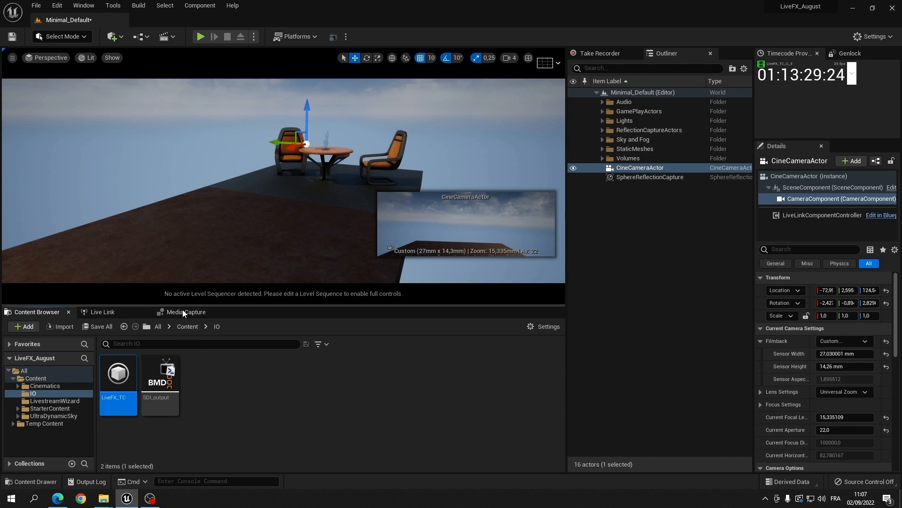
click(160, 373)
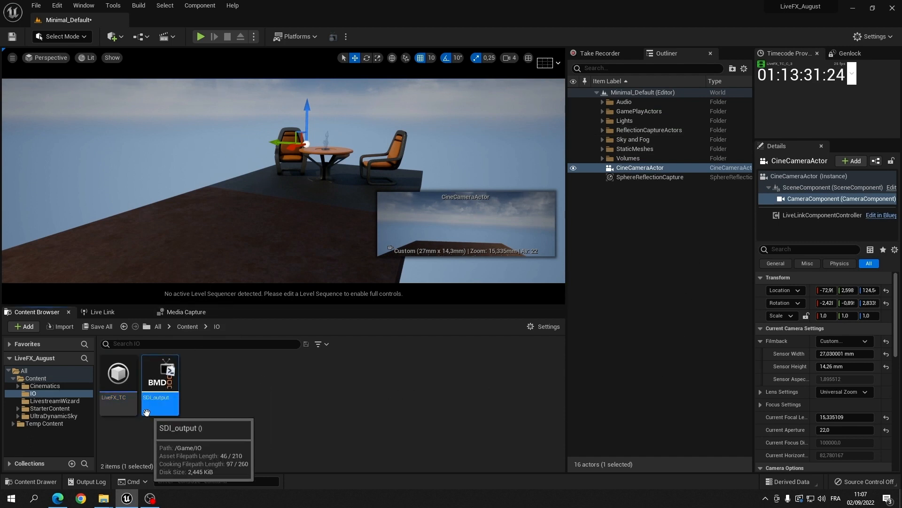
click(186, 311)
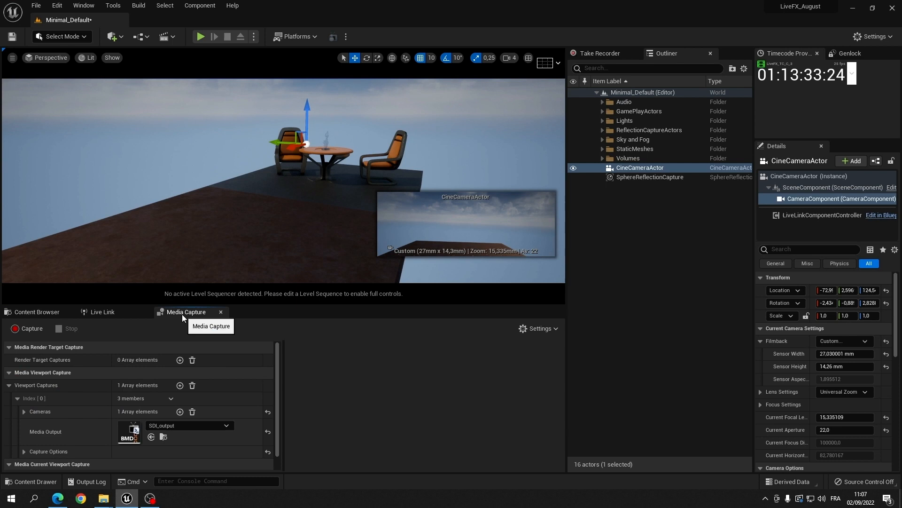
mouse_move(31, 332)
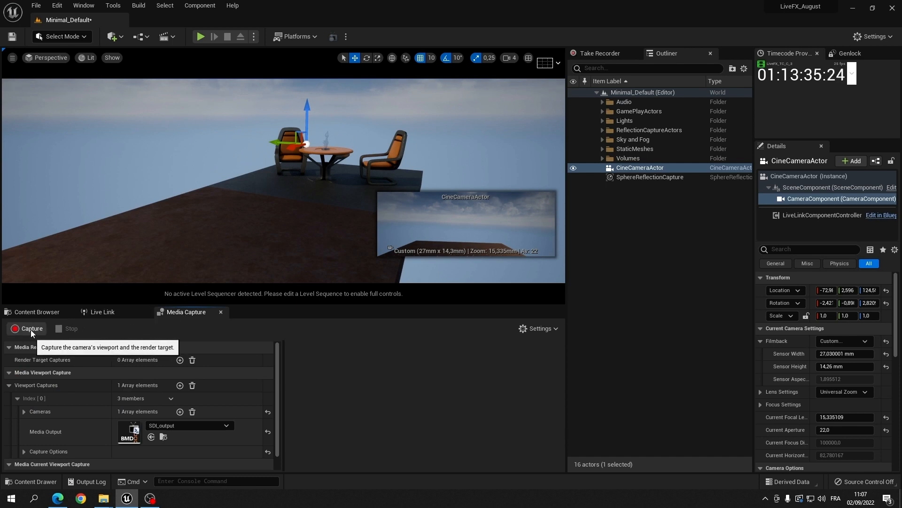
click(31, 328)
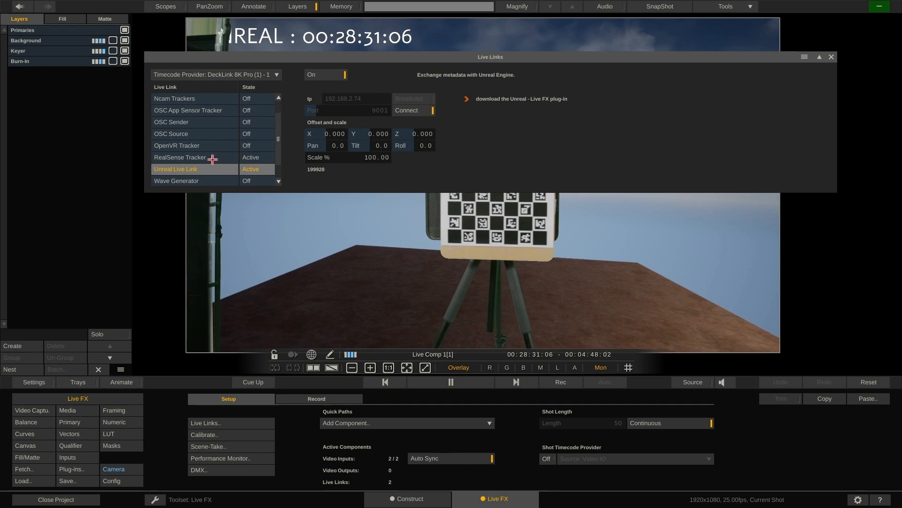
Set the RealSense Tracker delay to 35 ms in Live Links and apply it.
click(179, 157)
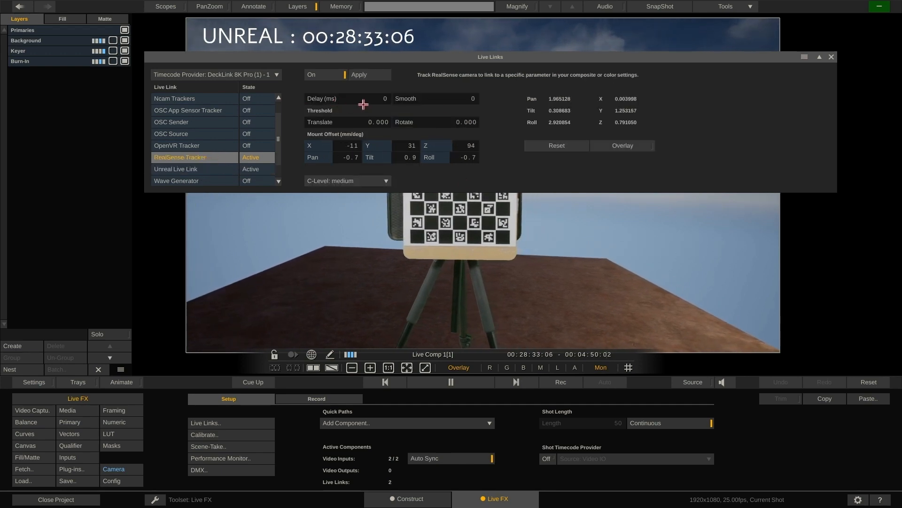
click(383, 98)
text(35)
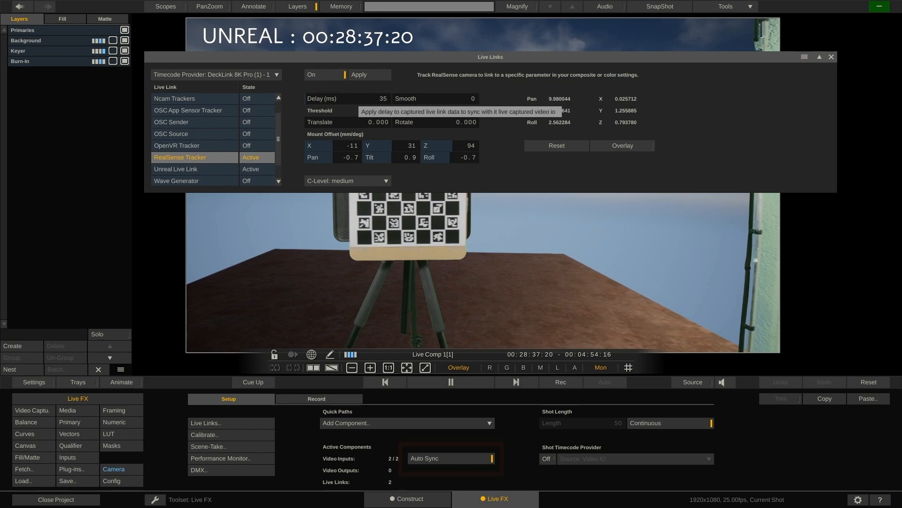
click(451, 457)
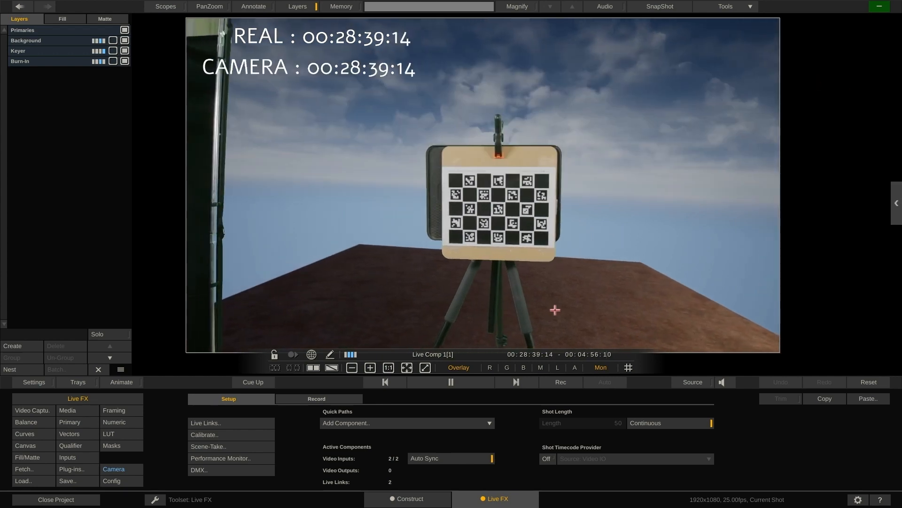
click(450, 382)
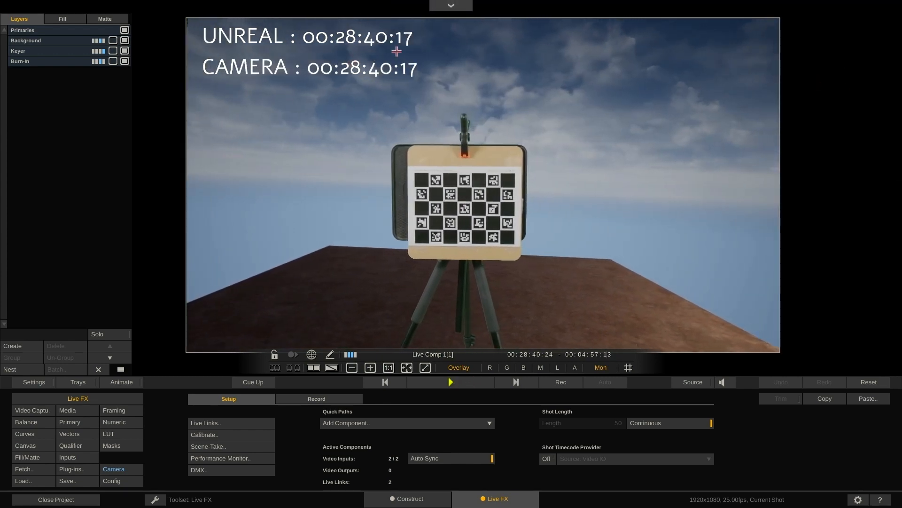